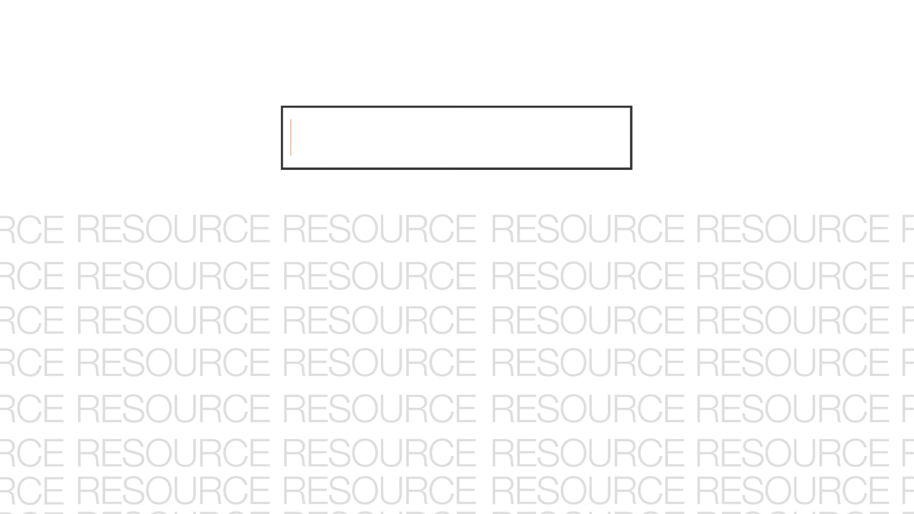
text(LabID)
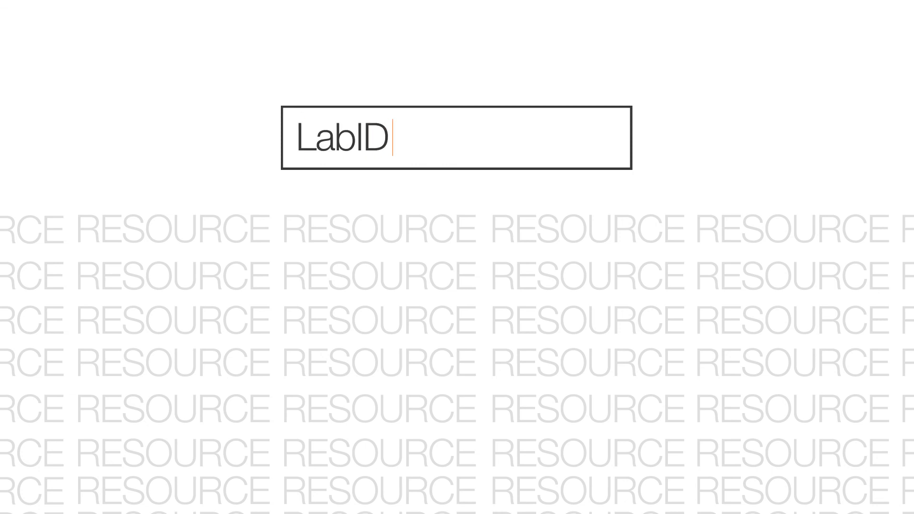